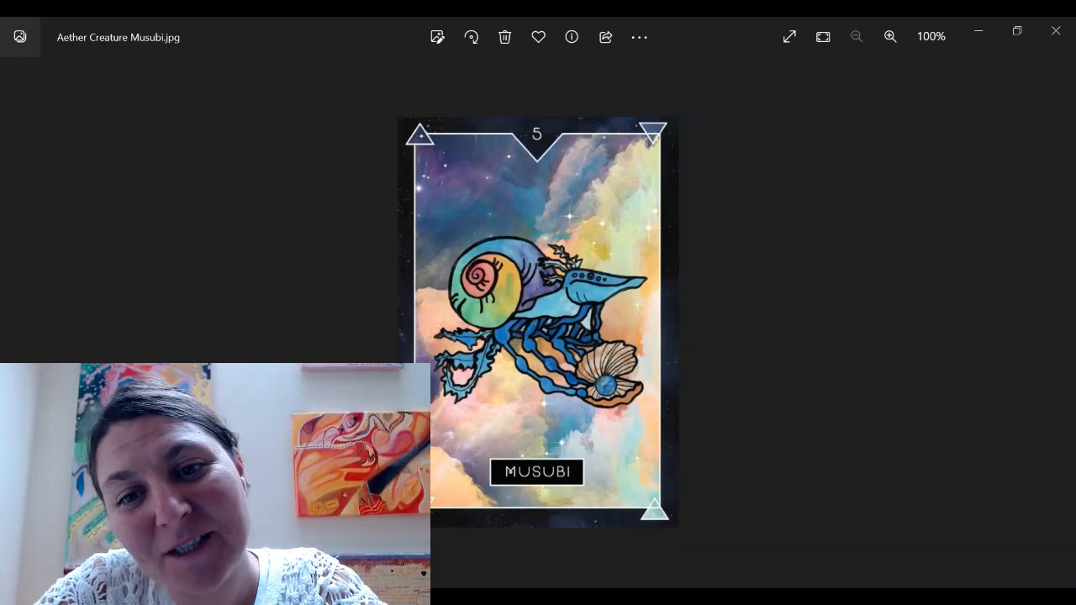
- Zoom the Musubi card from 100% to 194% so the rainbow snail-shell creature fills the view
click(889, 37)
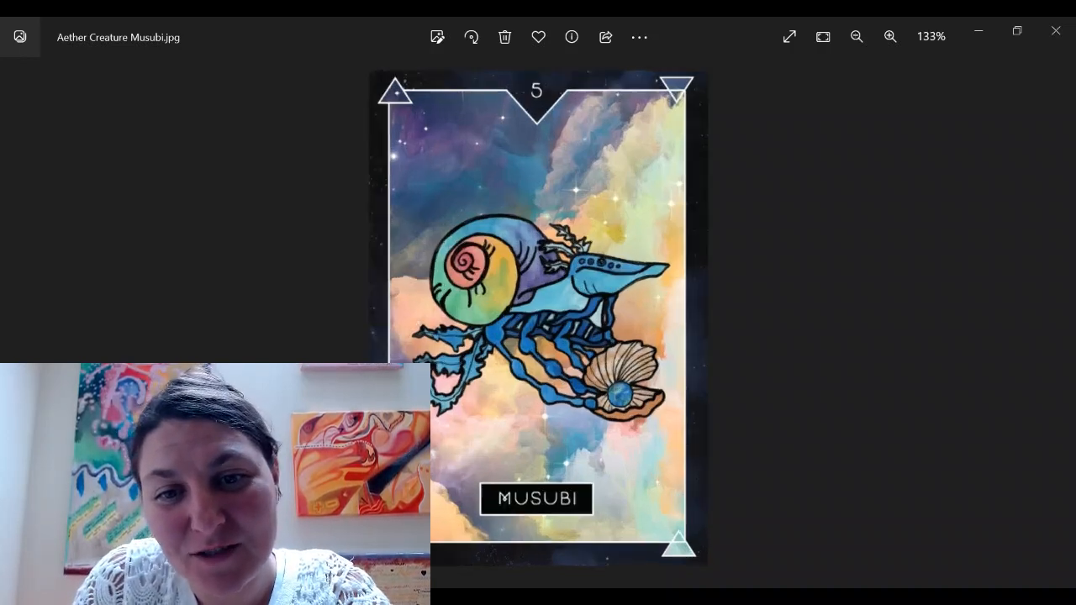
click(889, 37)
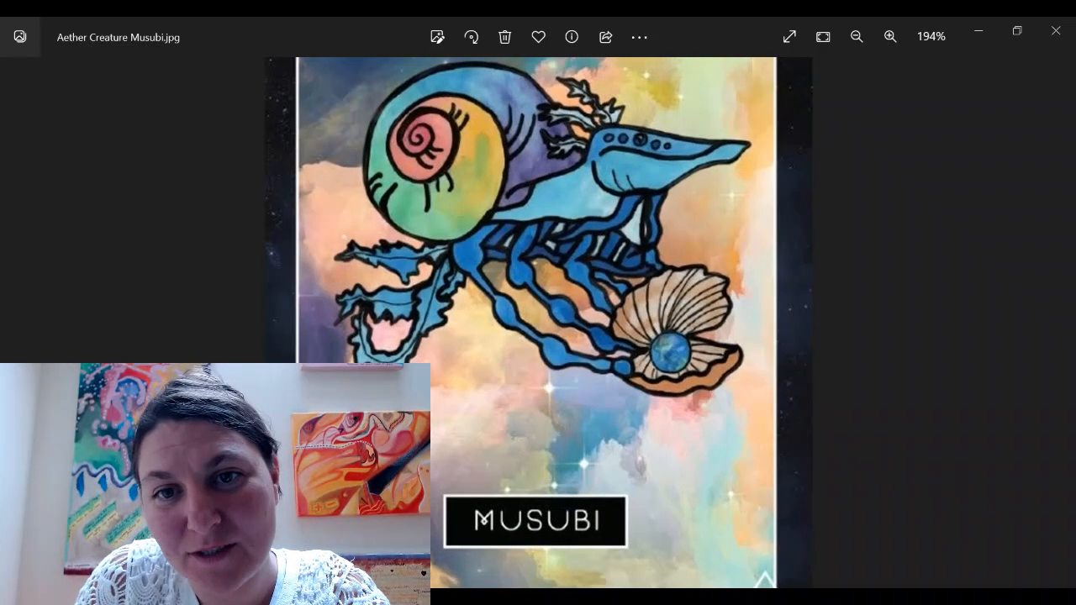
mouse_move(632, 175)
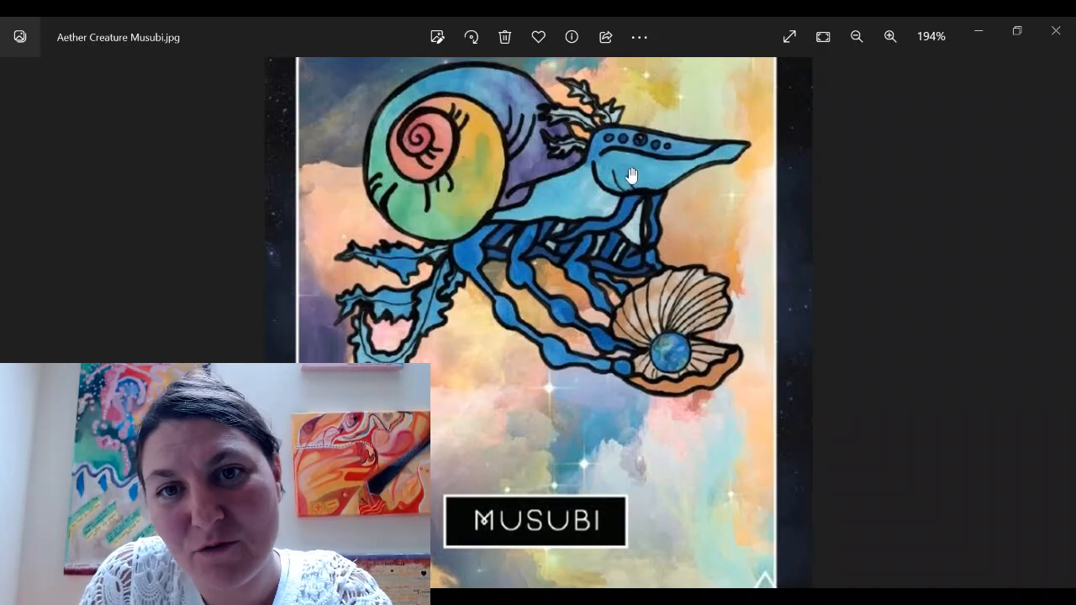
mouse_move(561, 134)
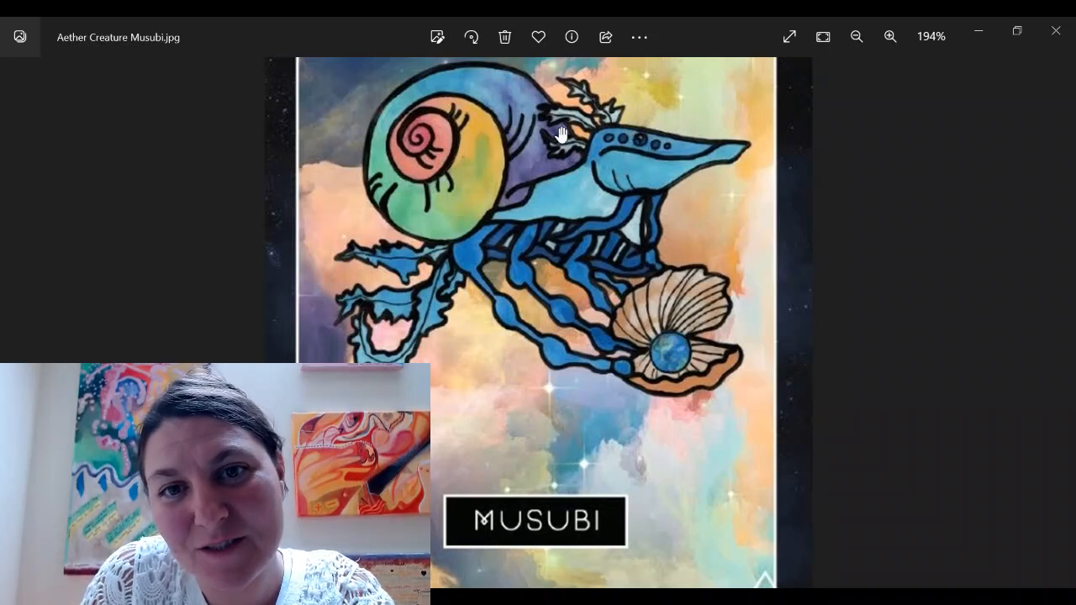
mouse_move(569, 91)
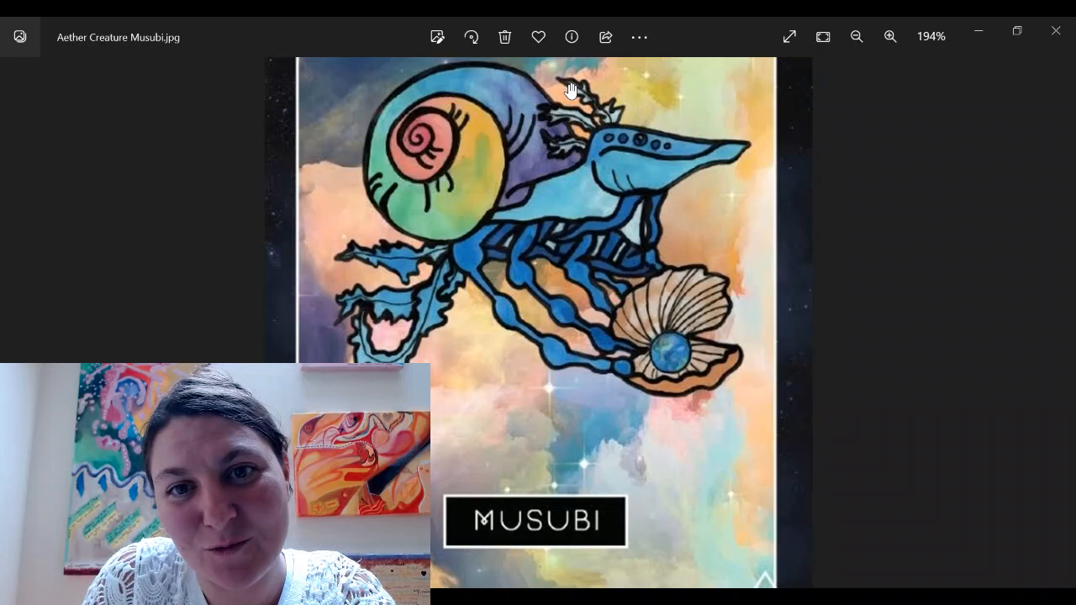
mouse_move(373, 117)
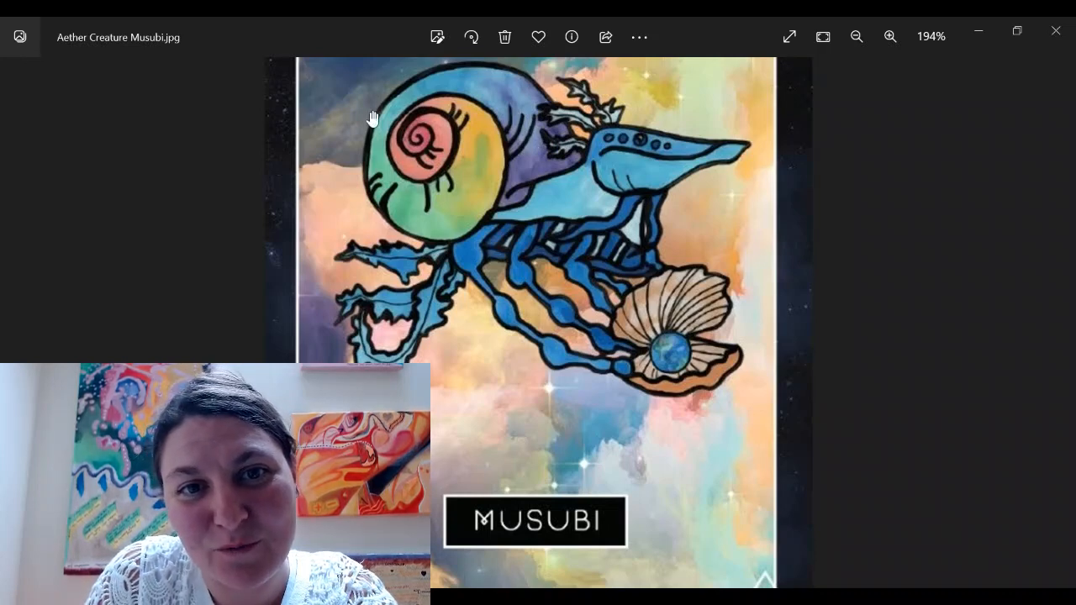
mouse_move(502, 237)
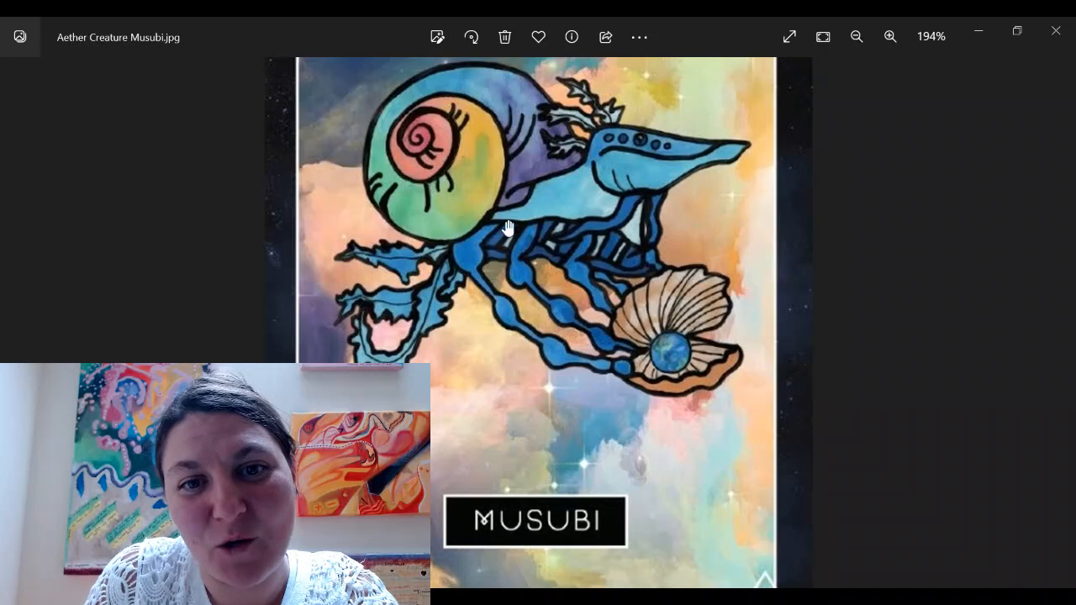
mouse_move(428, 306)
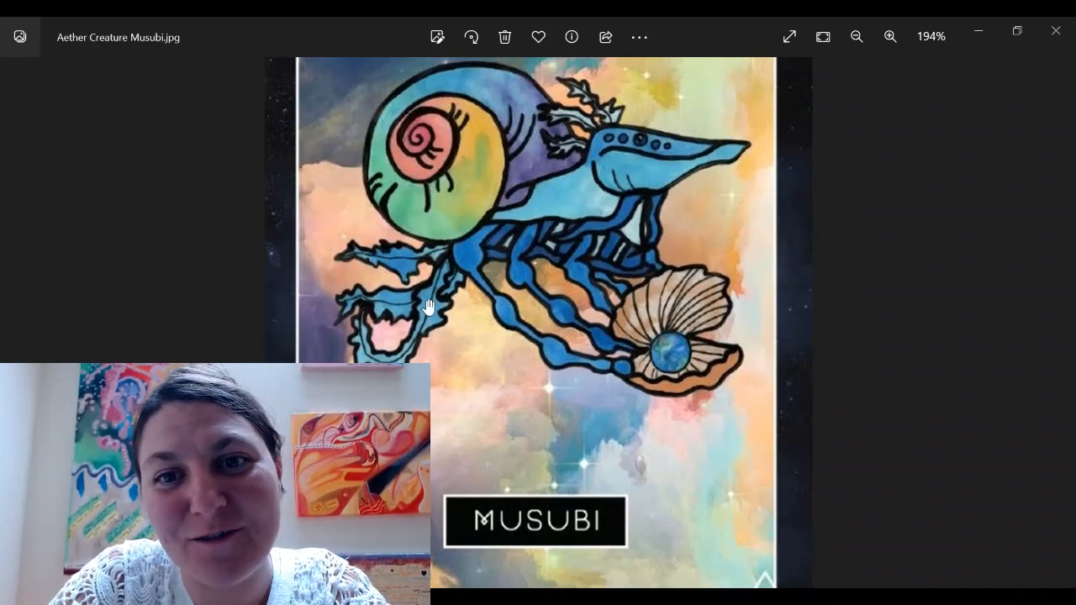
mouse_move(519, 486)
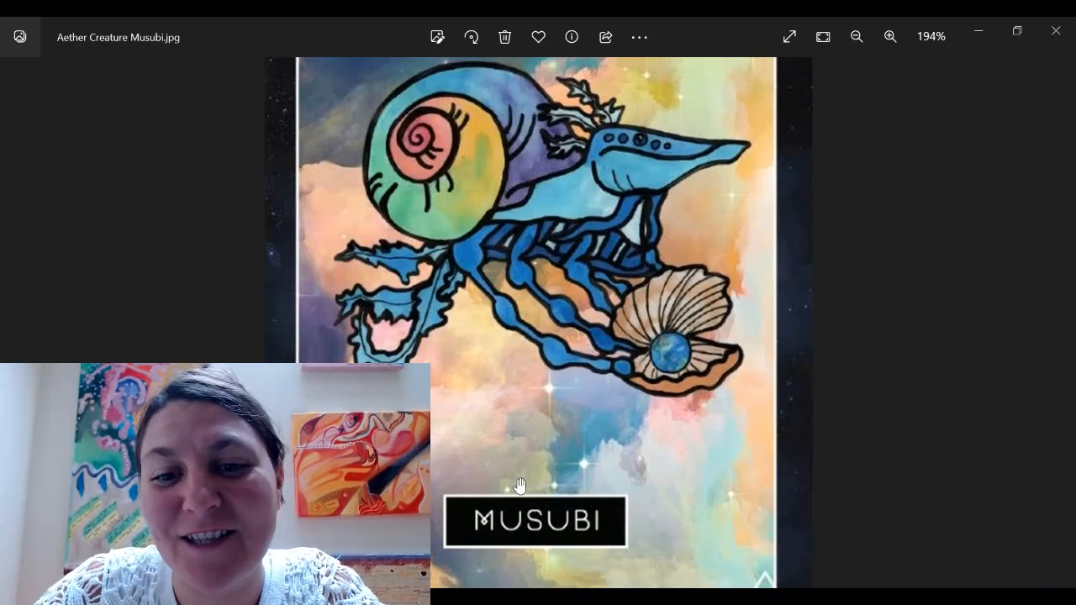